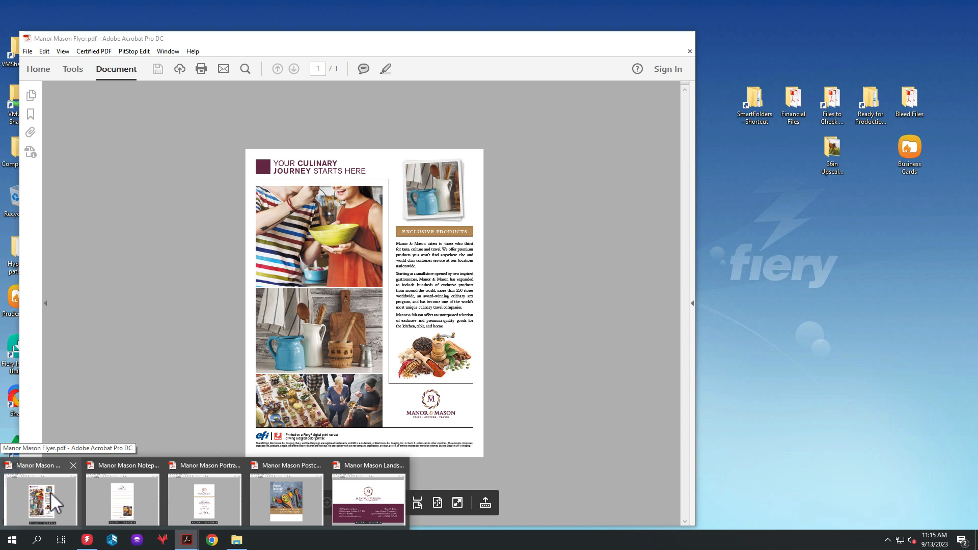
- Preview the Manor Mason notepad, next PDF and landscape business card PDFs in Acrobat
{"action": "left_click", "coordinate": [122, 499]}
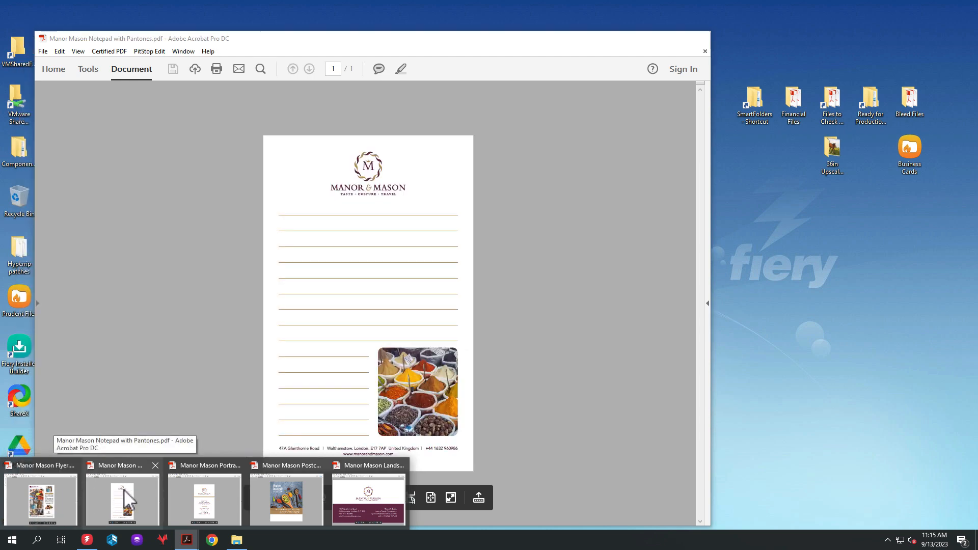
{"action": "mouse_move", "coordinate": [167, 497]}
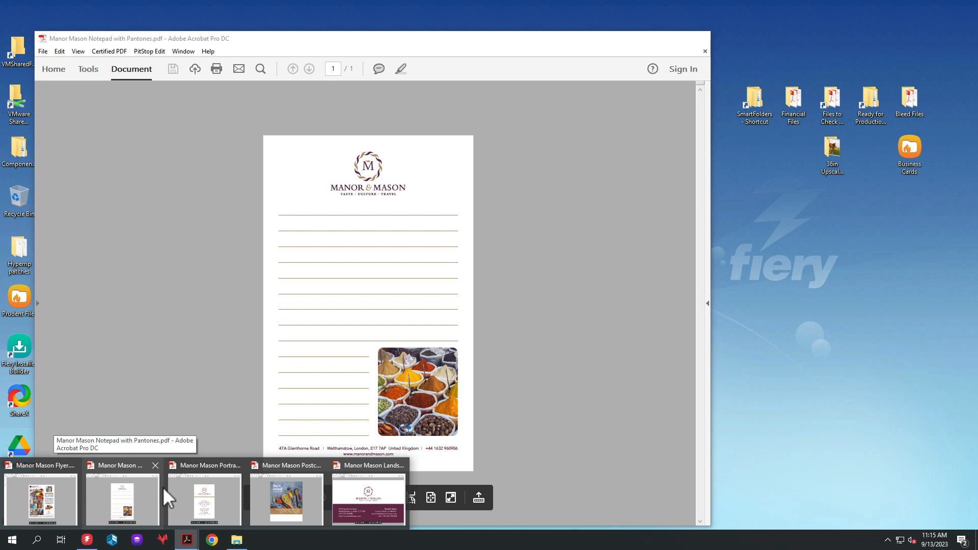
{"action": "left_click", "coordinate": [204, 499]}
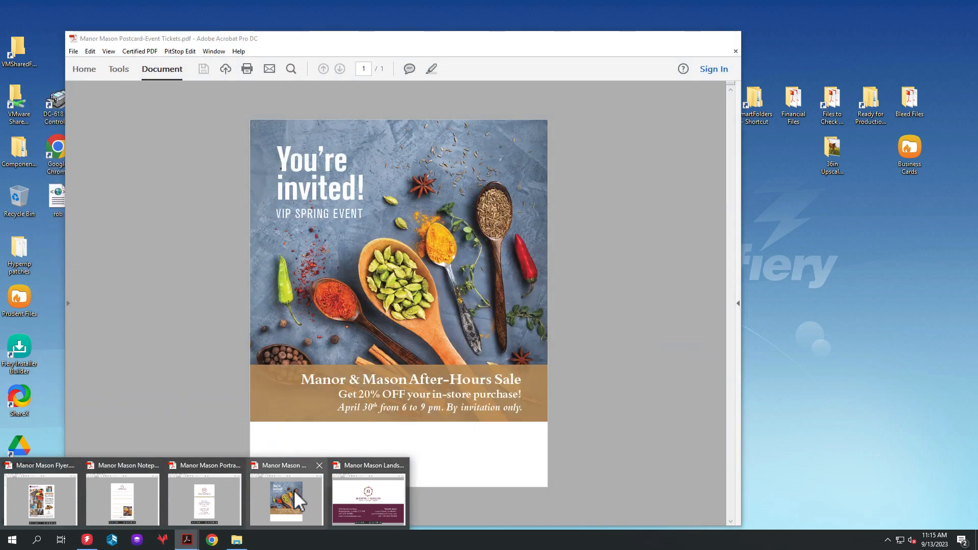
{"action": "mouse_move", "coordinate": [285, 499]}
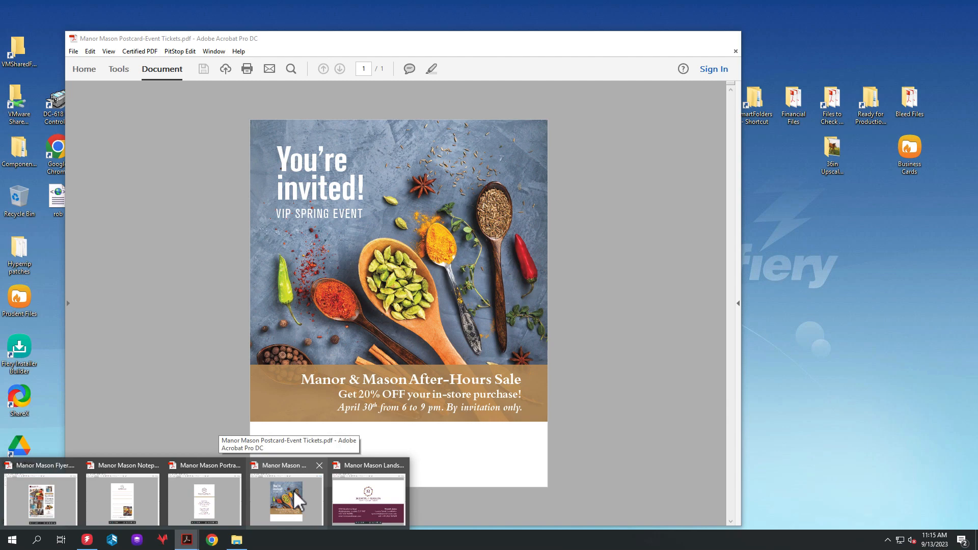
{"action": "left_click", "coordinate": [367, 499]}
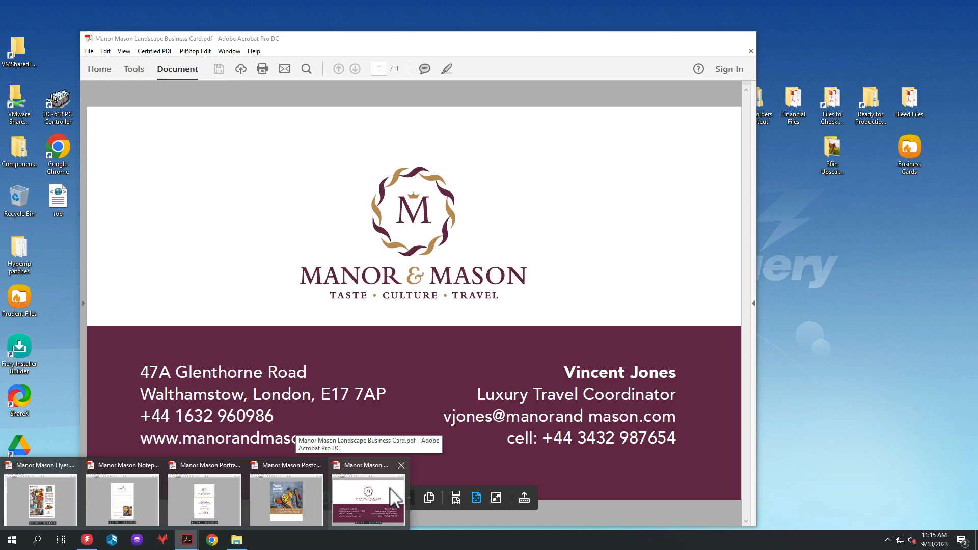
- Open the Landscape Business Card job in Fiery Impose from Command WorkStation
{"action": "left_click", "coordinate": [86, 538]}
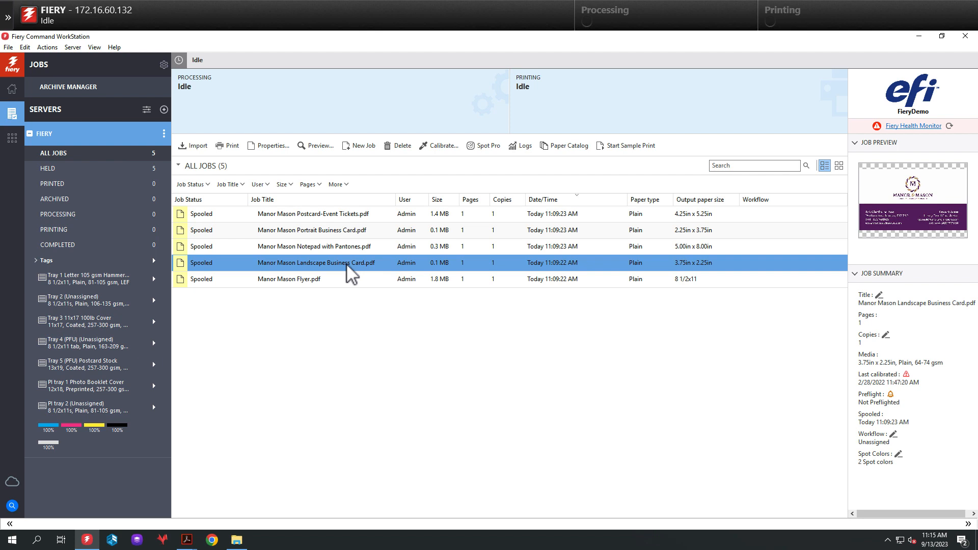
{"action": "right_click", "coordinate": [316, 261]}
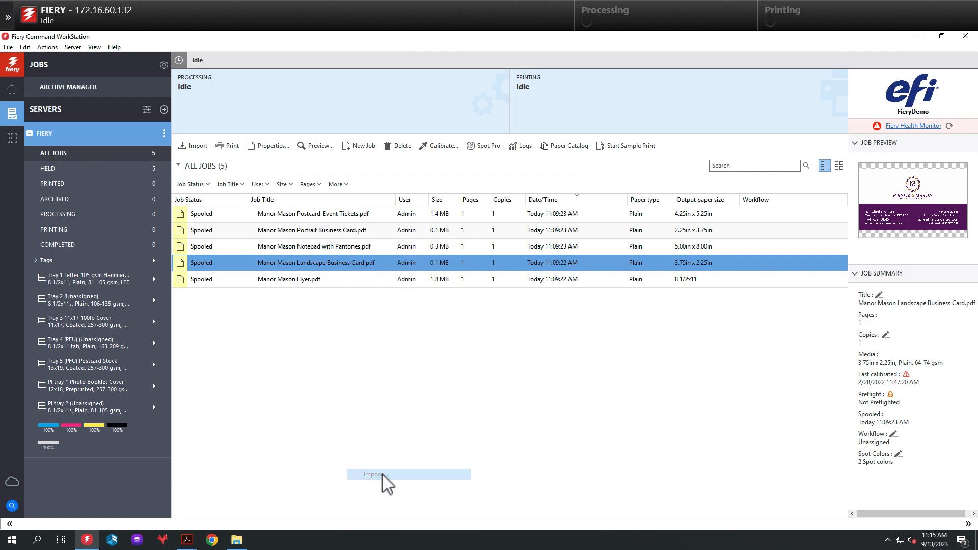
{"action": "left_click", "coordinate": [372, 474]}
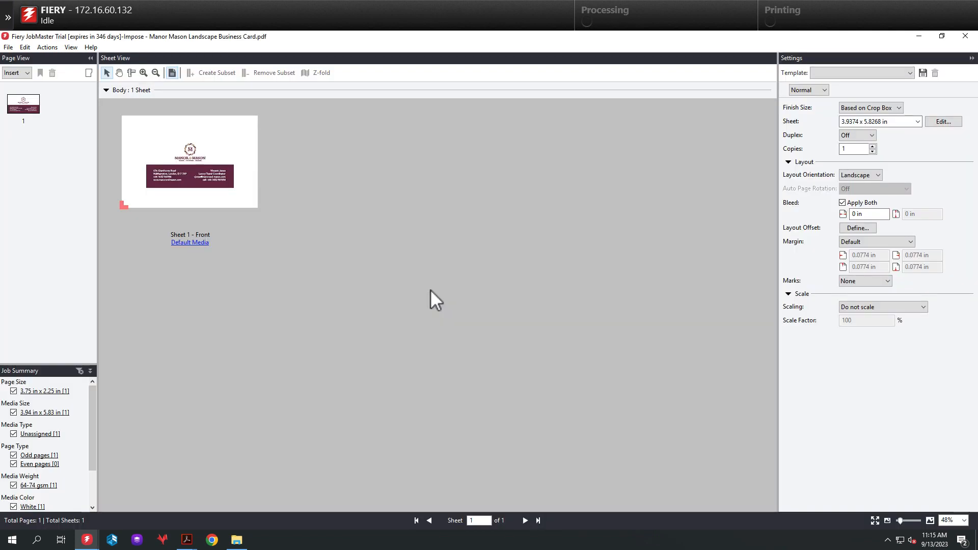
- Set Gangup with Repeat on a 12x18 sheet, finish size based on Trim Box
{"action": "left_click", "coordinate": [808, 89]}
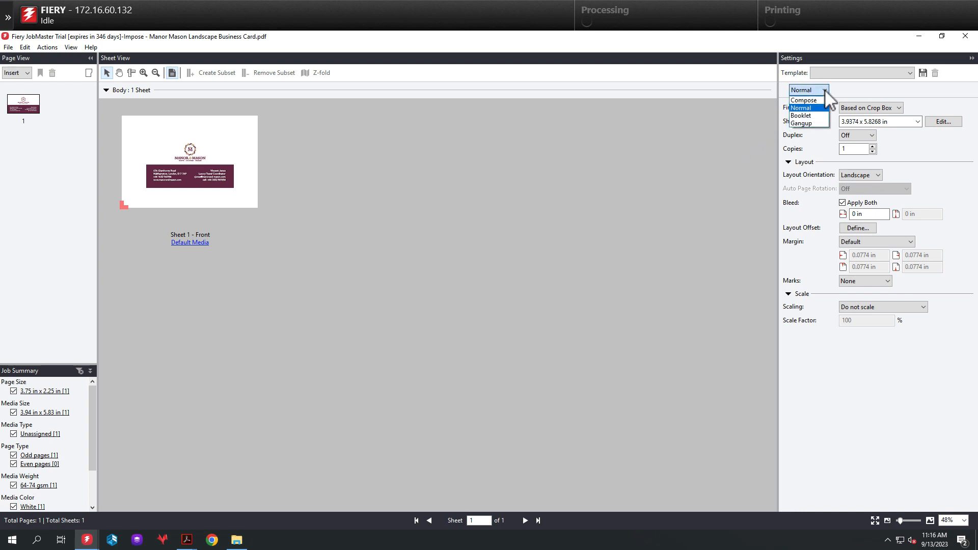
{"action": "left_click", "coordinate": [801, 123]}
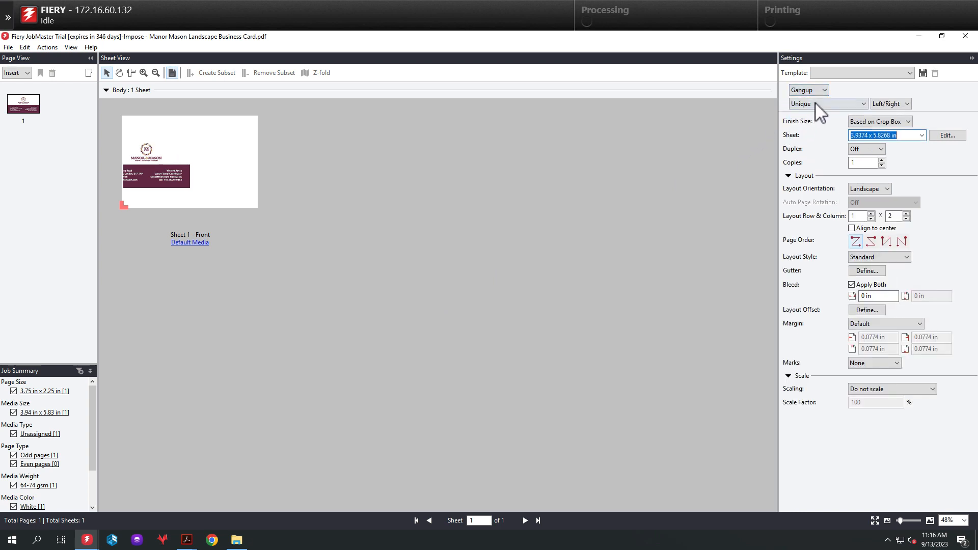
{"action": "left_click", "coordinate": [826, 103]}
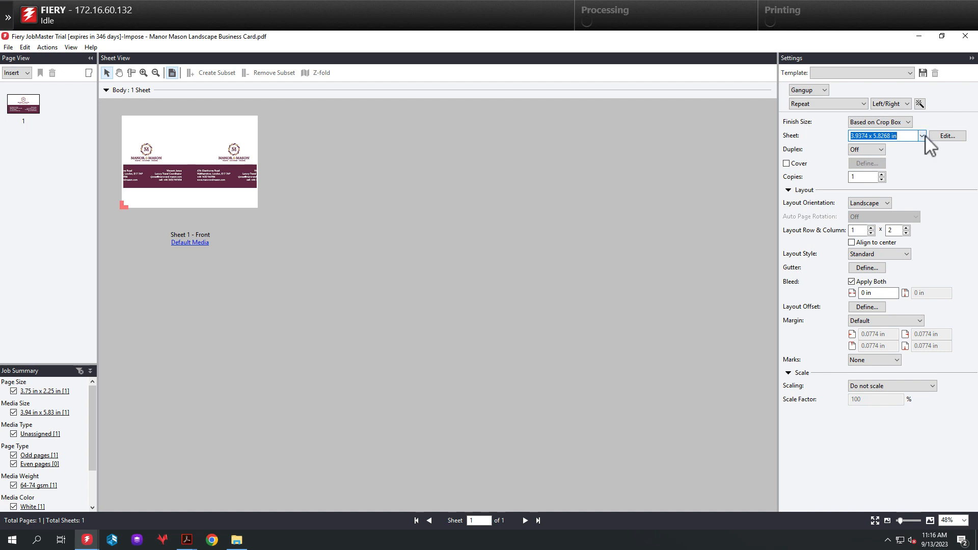
{"action": "left_click", "coordinate": [921, 136]}
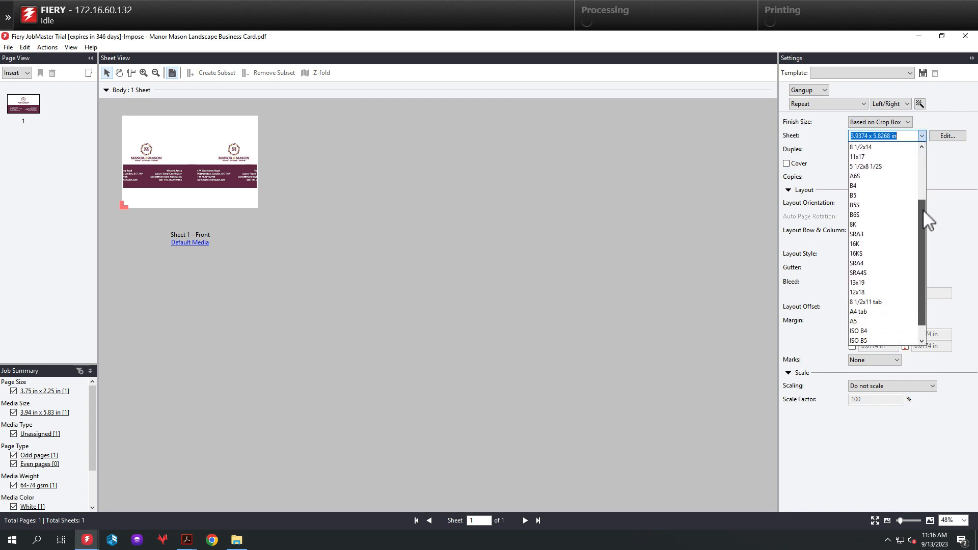
{"action": "left_click", "coordinate": [857, 292]}
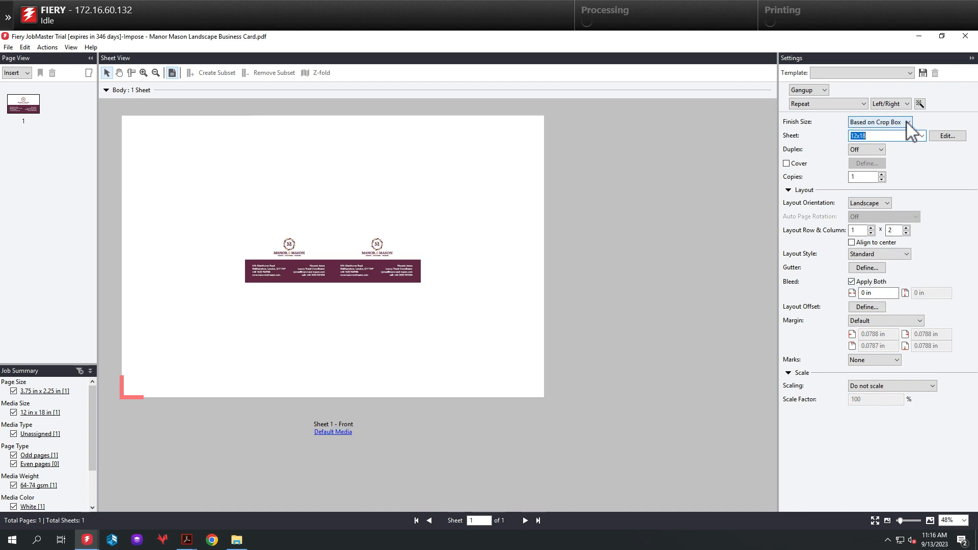
{"action": "left_click", "coordinate": [879, 122]}
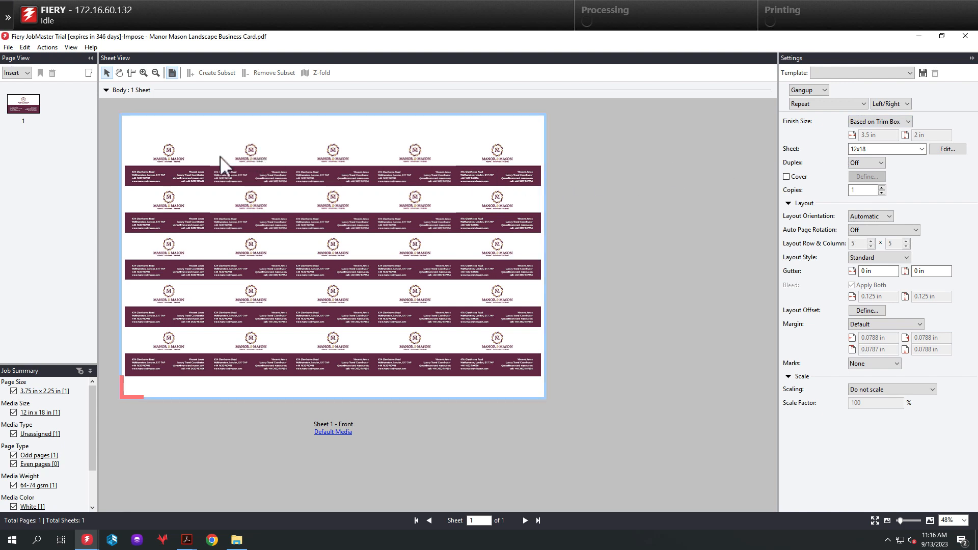
{"action": "mouse_move", "coordinate": [897, 139]}
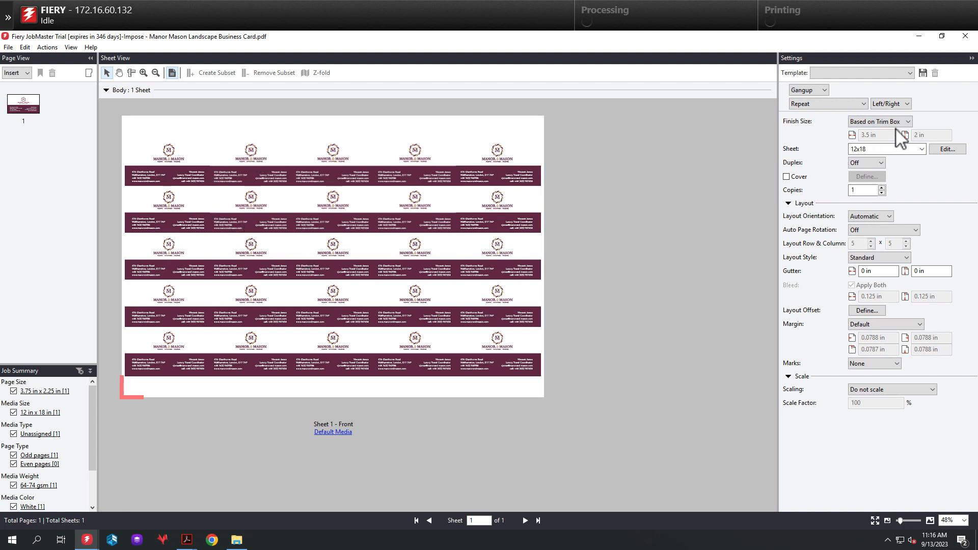
- Set both gutters to 0.125 in and add Trim Marks to the gang-up
{"action": "left_click", "coordinate": [878, 121]}
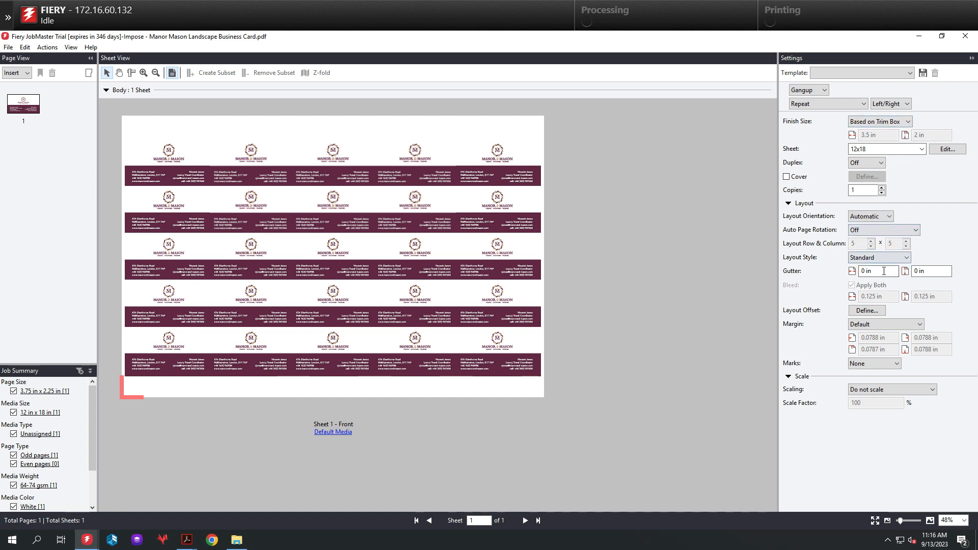
{"action": "type", "text": ".12"}
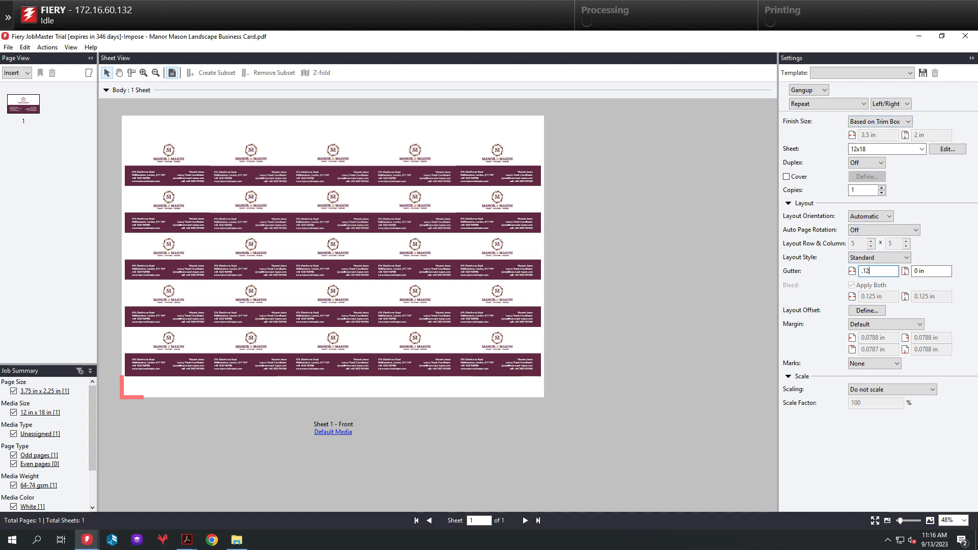
{"action": "type", "text": ".125 in"}
{"action": "left_click", "coordinate": [930, 271]}
{"action": "type", "text": "0.125"}
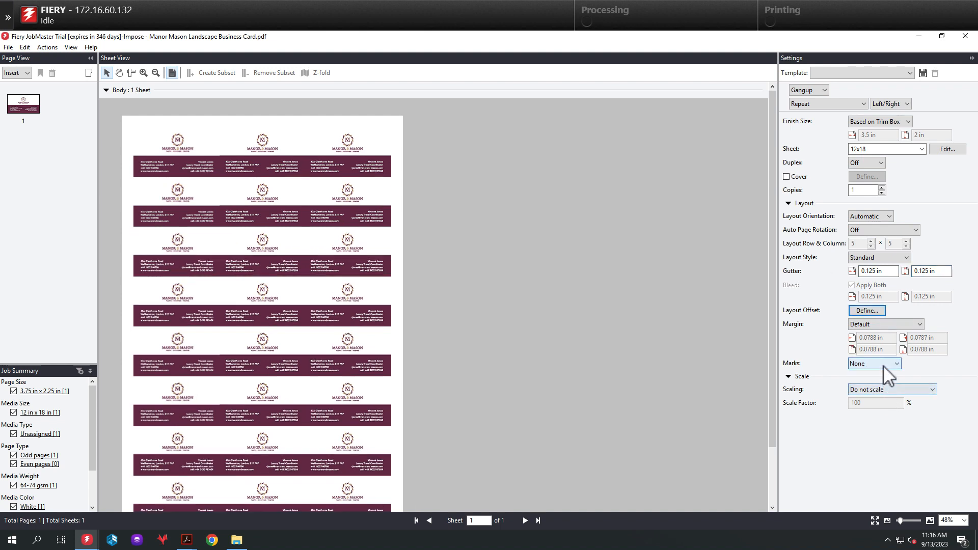
{"action": "left_click", "coordinate": [873, 363]}
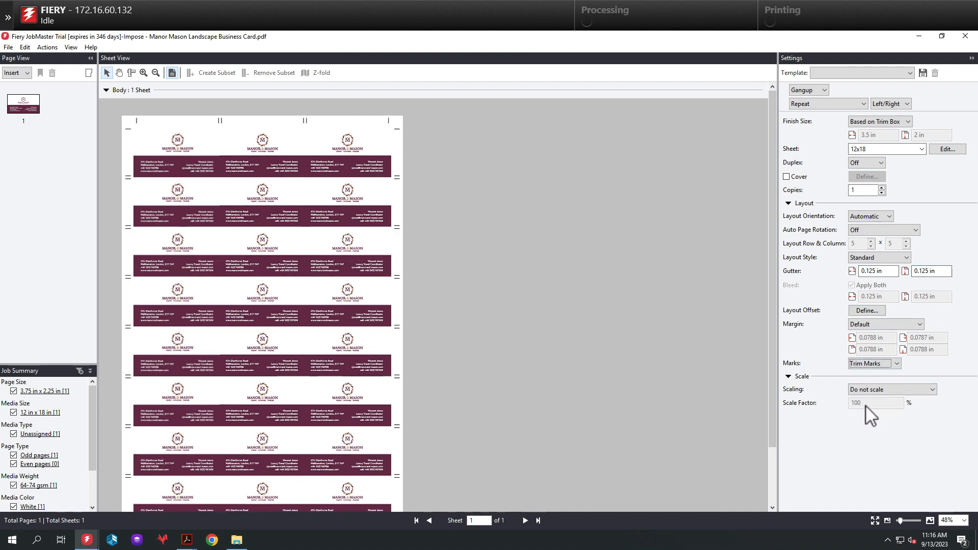
{"action": "mouse_move", "coordinate": [839, 393]}
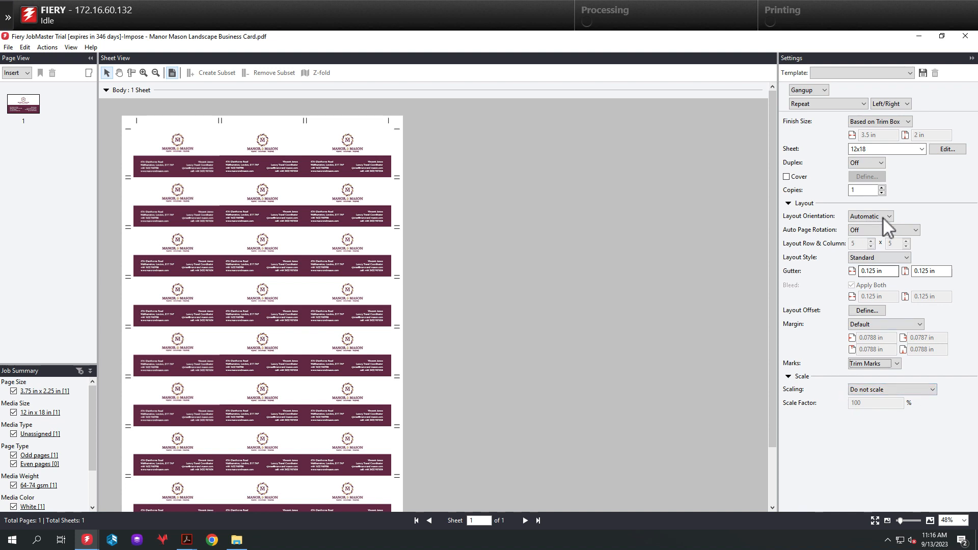
{"action": "left_click", "coordinate": [923, 72]}
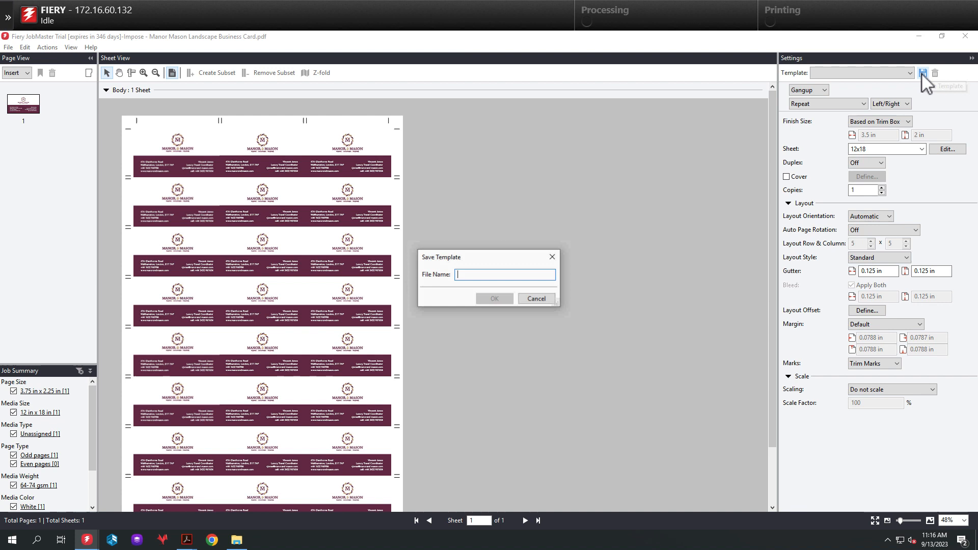
- Name the imposition template 'Any Size Document' and confirm the save
{"action": "type", "text": "Any"}
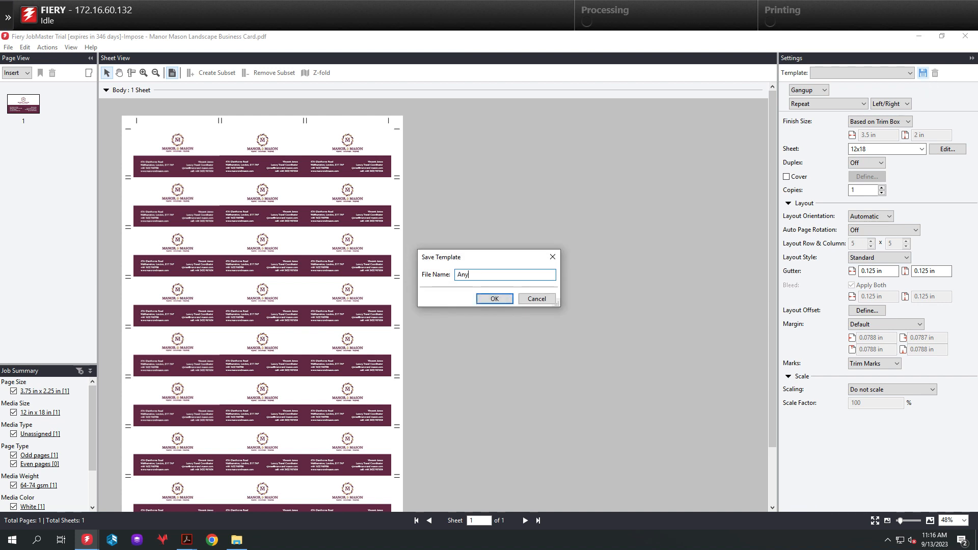
{"action": "type", "text": "Size"}
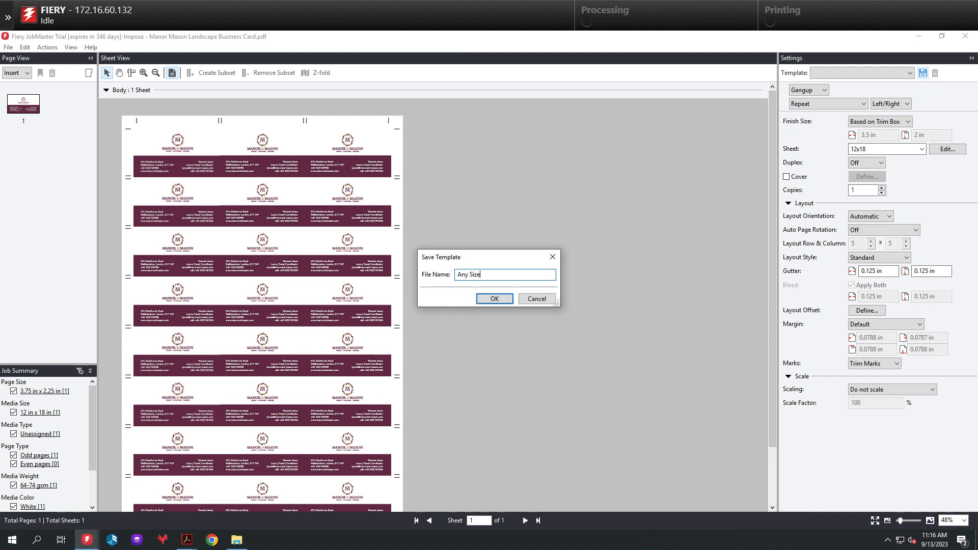
{"action": "type", "text": "Document"}
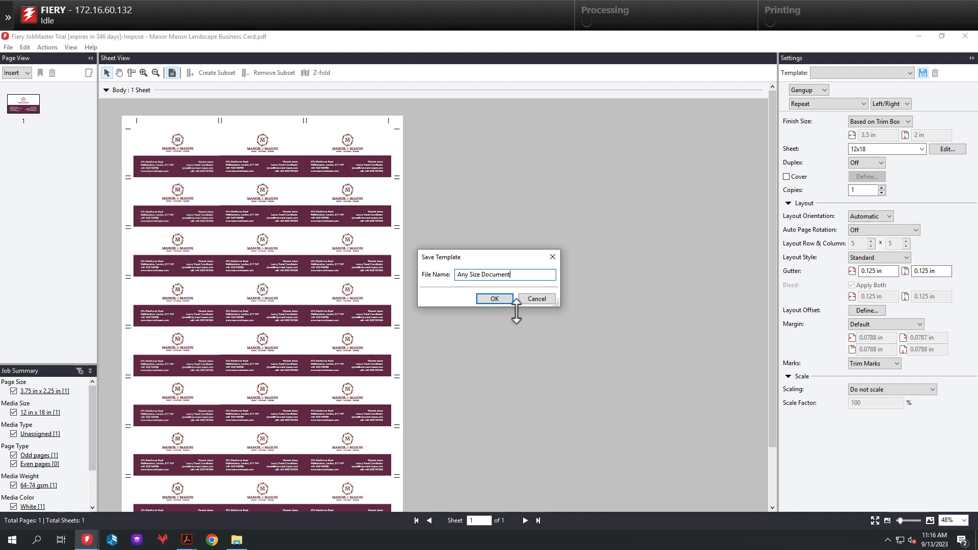
{"action": "left_click", "coordinate": [493, 298]}
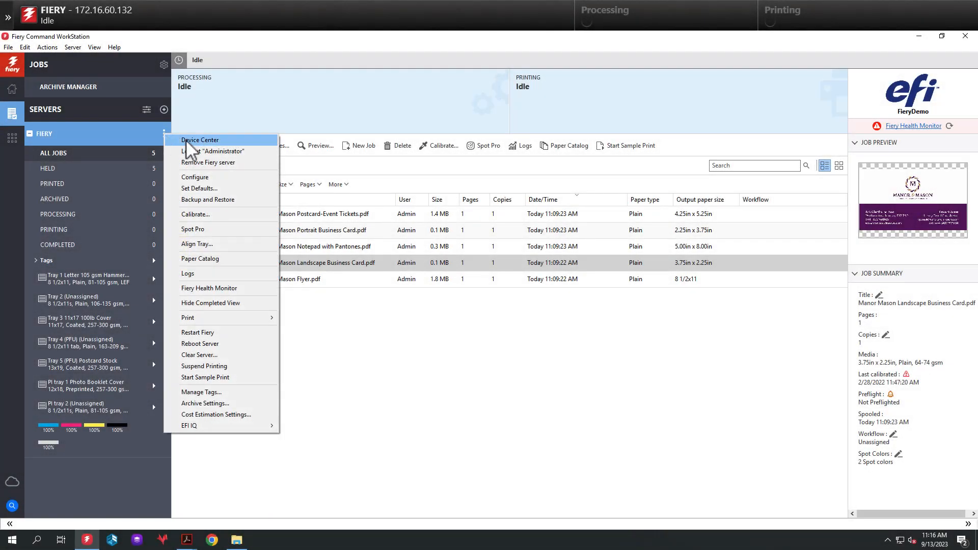
- Go to Device Center's Workflows > Job Presets and begin a new preset
{"action": "left_click", "coordinate": [199, 140]}
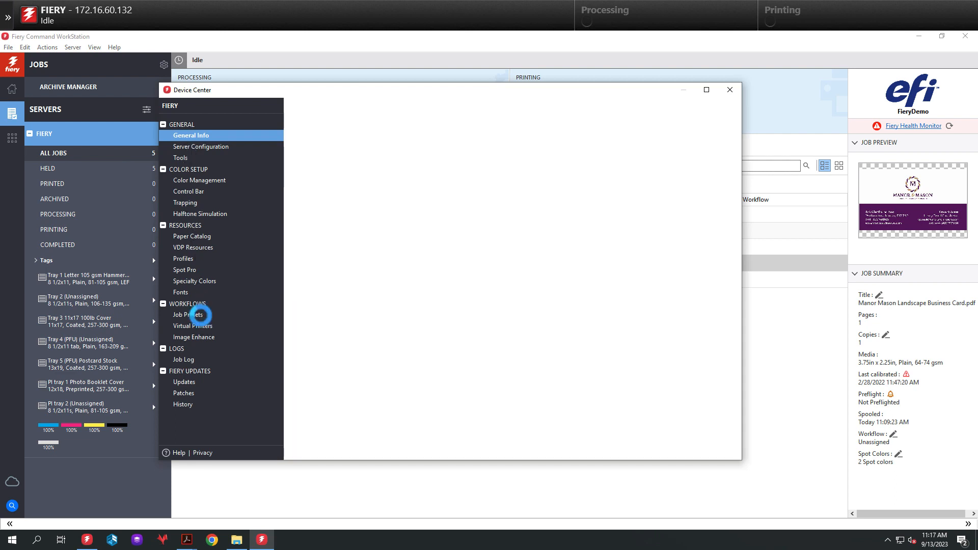
{"action": "left_click", "coordinate": [189, 314]}
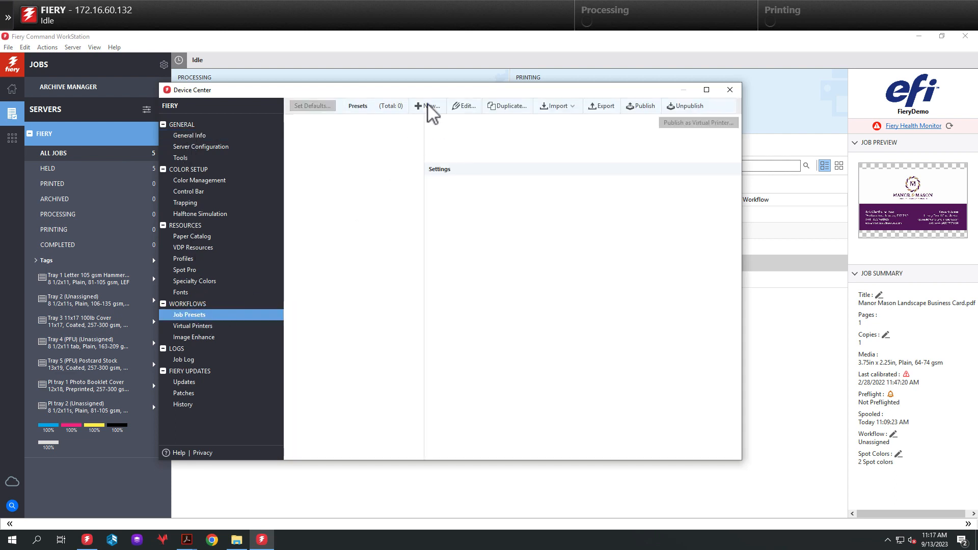
{"action": "left_click", "coordinate": [428, 105]}
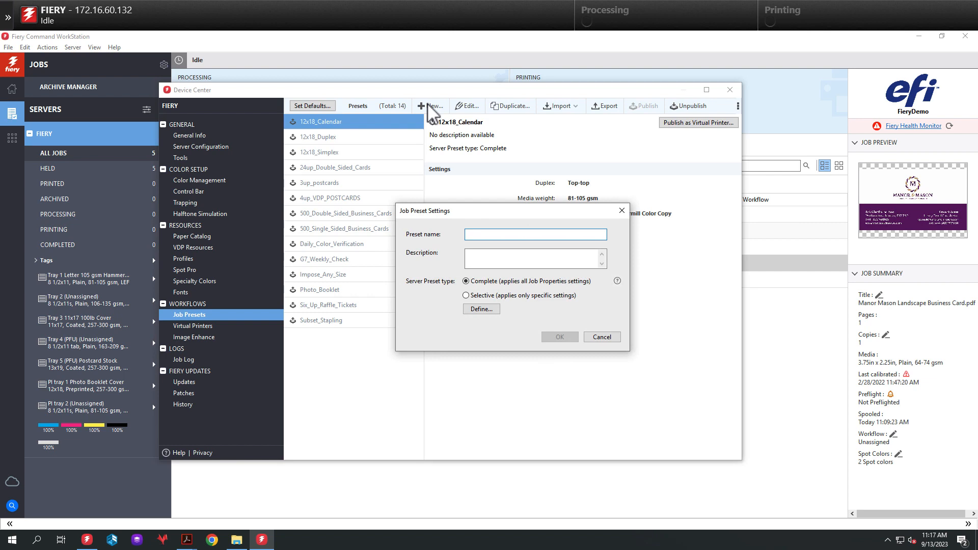
- Enter 'Any_Size_Document' as the preset name and open Define job properties
{"action": "type", "text": "Any_Size_Document"}
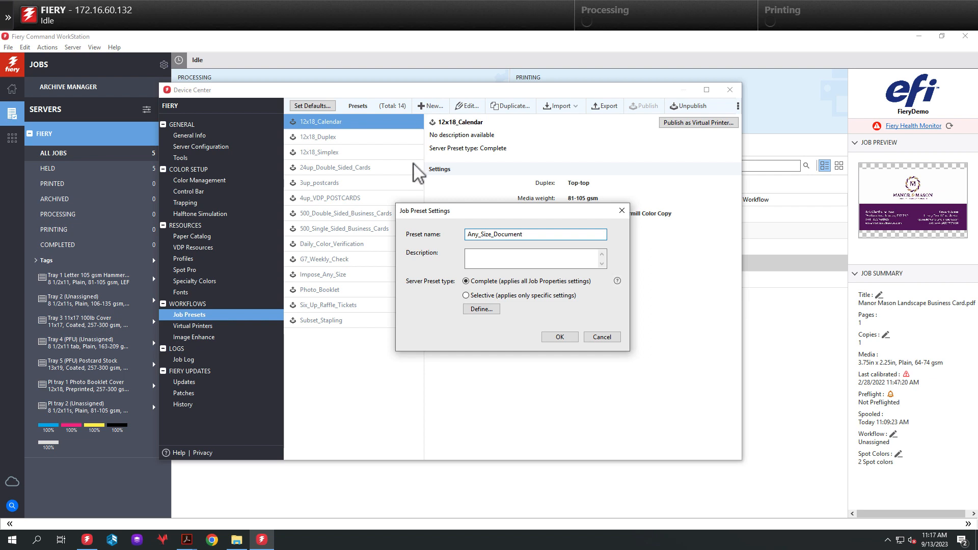
{"action": "left_click", "coordinate": [480, 309]}
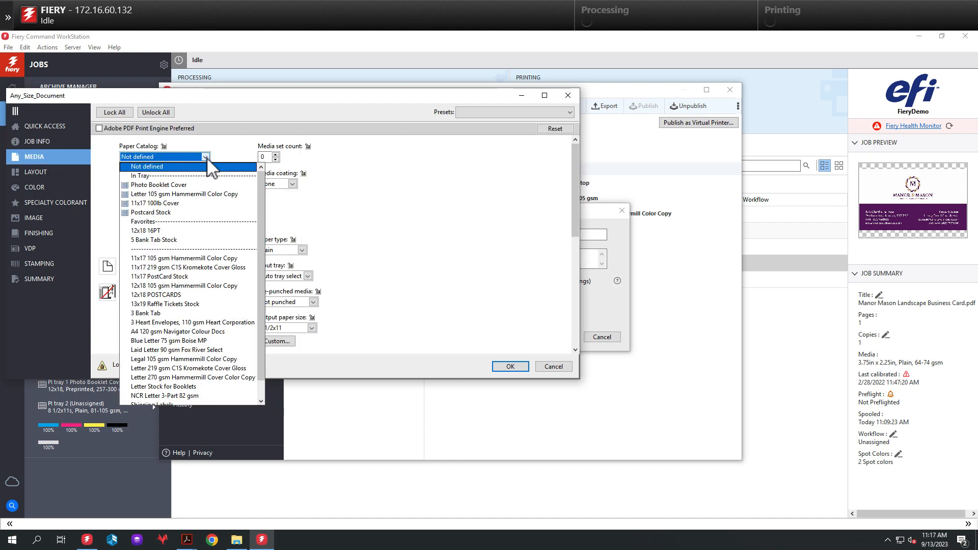
- Choose the 12x18 16PT stock from the Paper Catalog and save the preset
{"action": "left_click", "coordinate": [145, 230]}
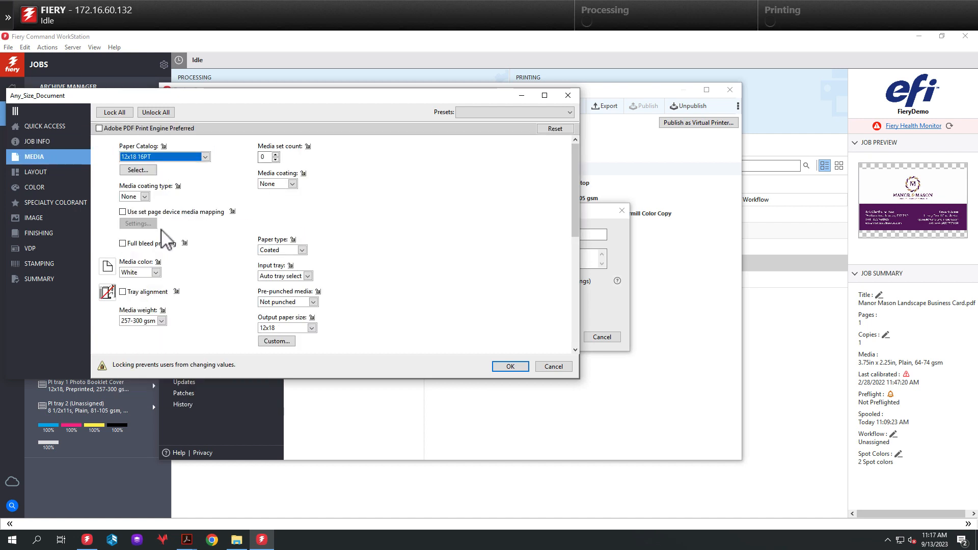
{"action": "left_click", "coordinate": [37, 172]}
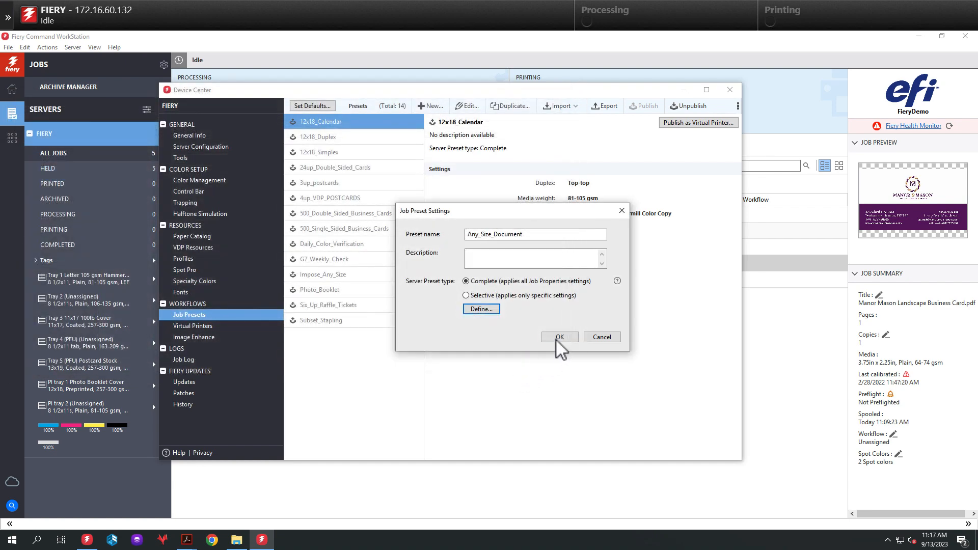
{"action": "left_click", "coordinate": [559, 337]}
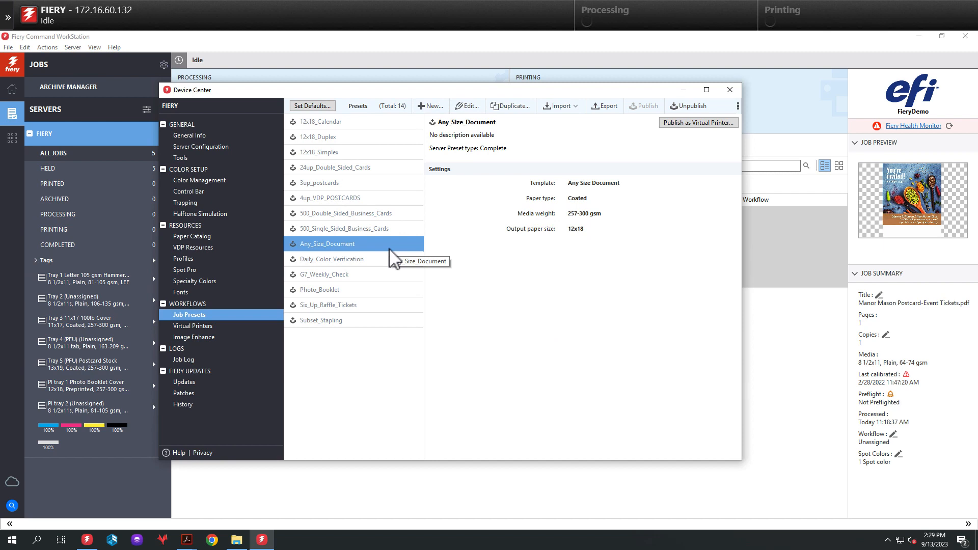
- Close the Device Center window now that Any_Size_Document is listed
{"action": "left_click", "coordinate": [728, 89]}
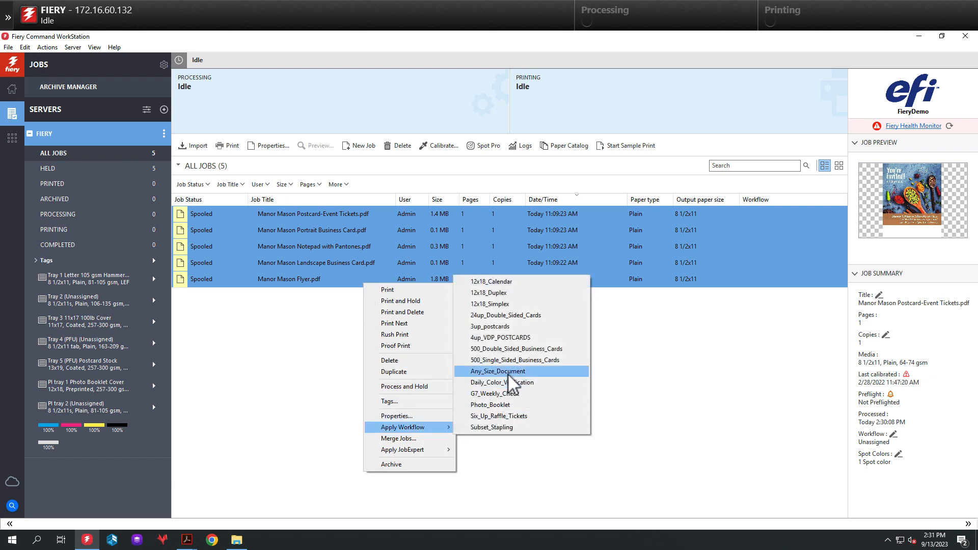
- Apply Any_Size_Document to all five jobs, Process and Hold them, and open previews
{"action": "left_click", "coordinate": [497, 370]}
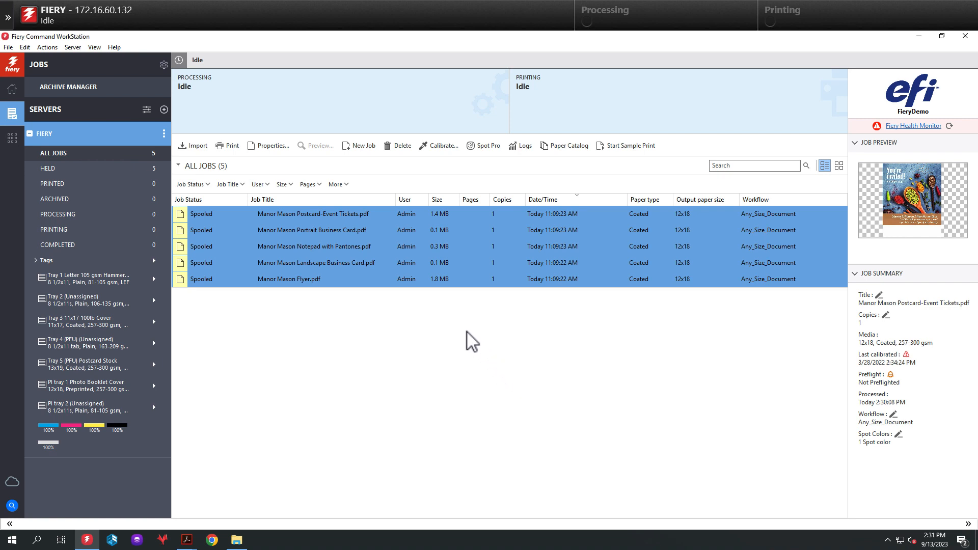
{"action": "right_click", "coordinate": [288, 279]}
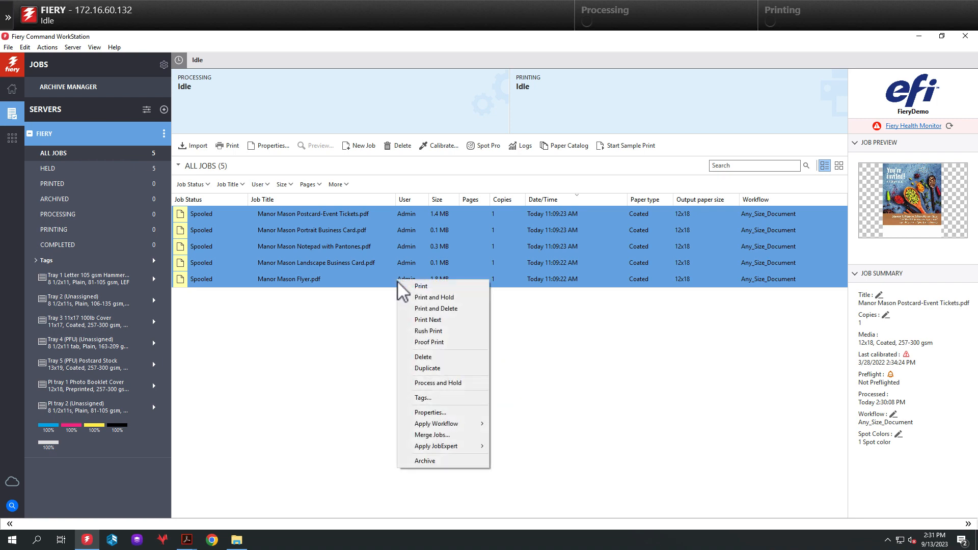
{"action": "left_click", "coordinate": [421, 286]}
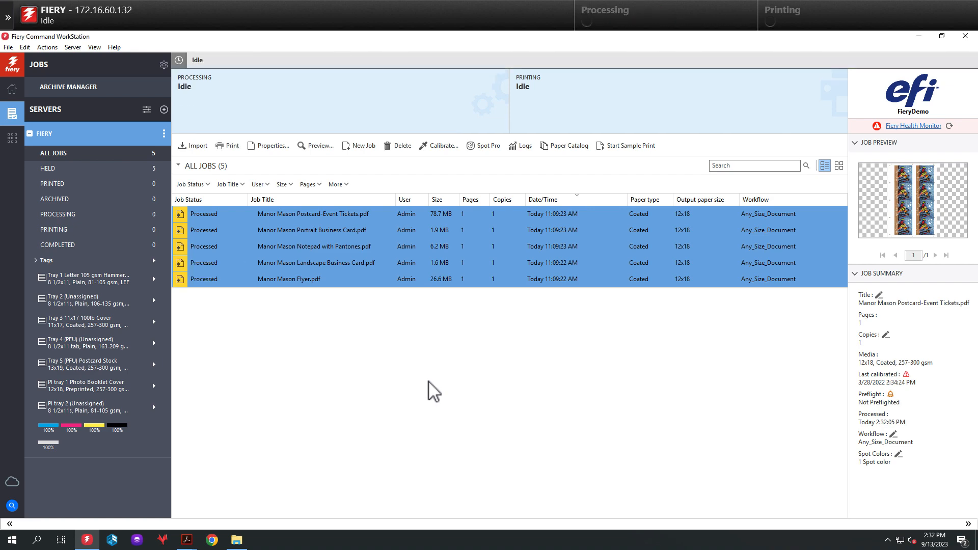
{"action": "left_click", "coordinate": [314, 145]}
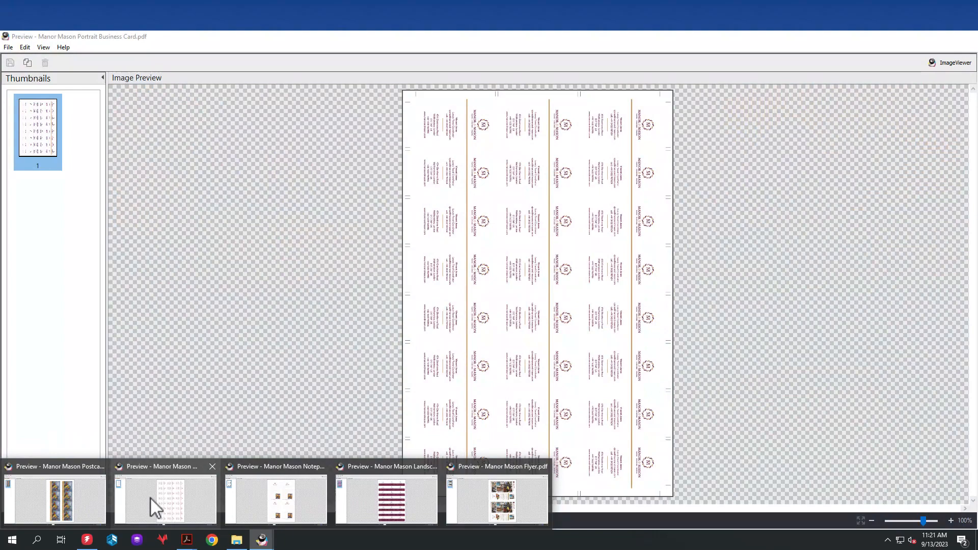
{"action": "mouse_move", "coordinate": [165, 499]}
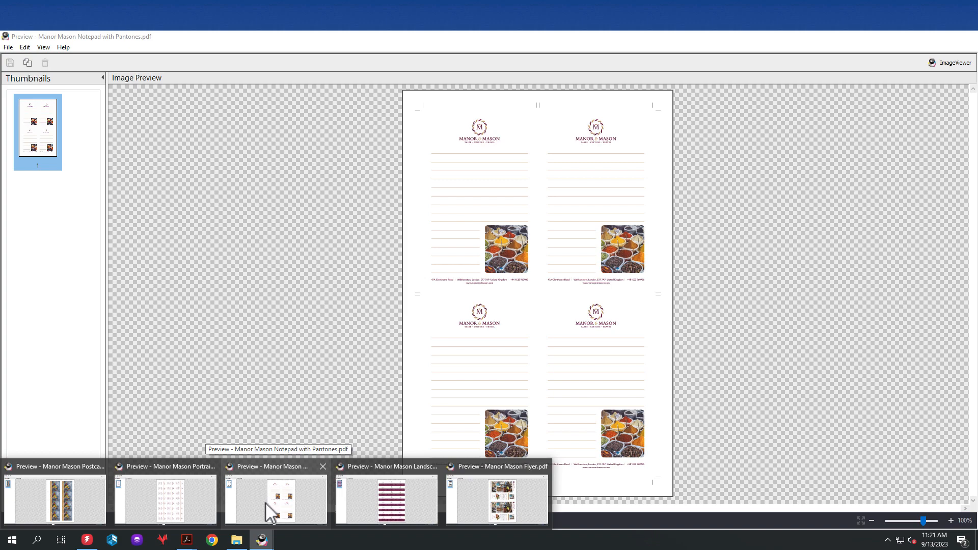
{"action": "mouse_move", "coordinate": [295, 512]}
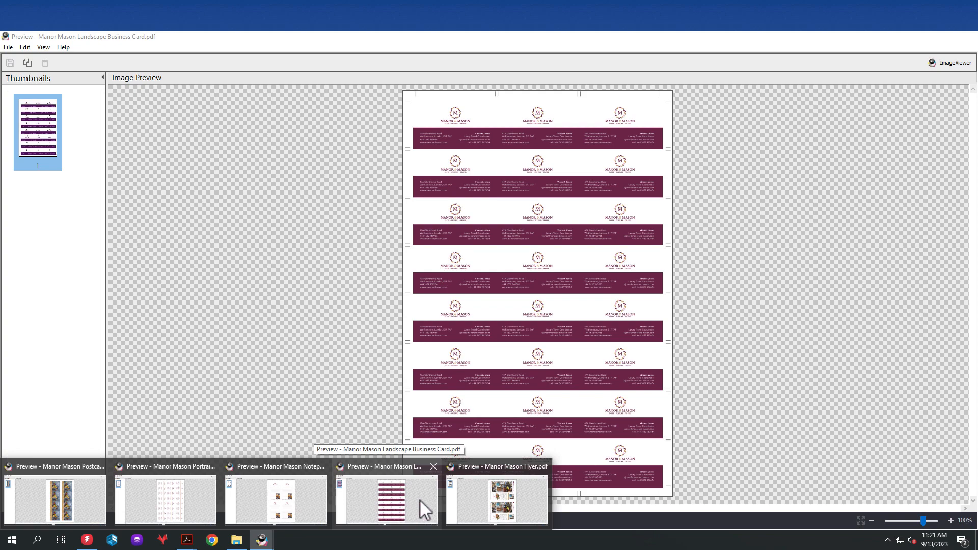
- Bring up the imposed Manor Mason Flyer sheet in Fiery Preview
{"action": "left_click", "coordinate": [497, 499]}
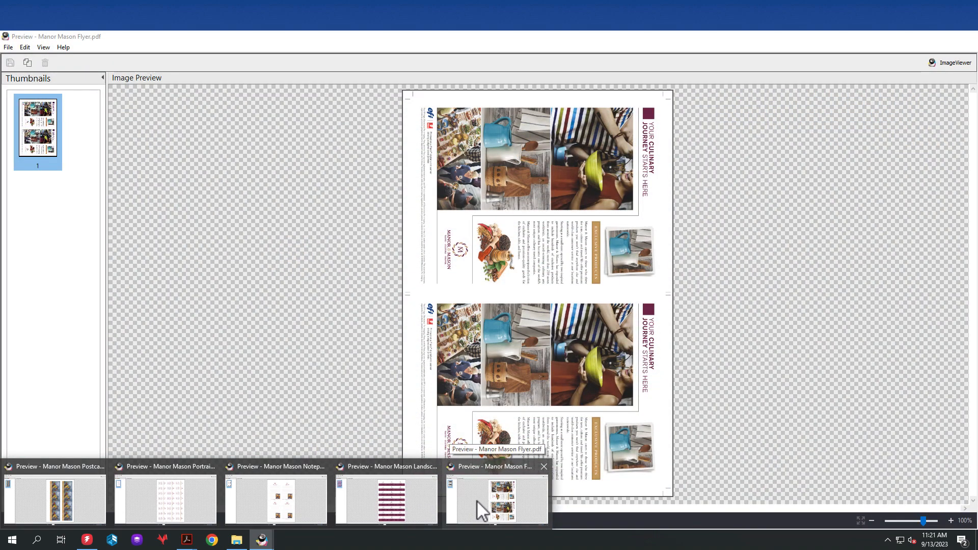